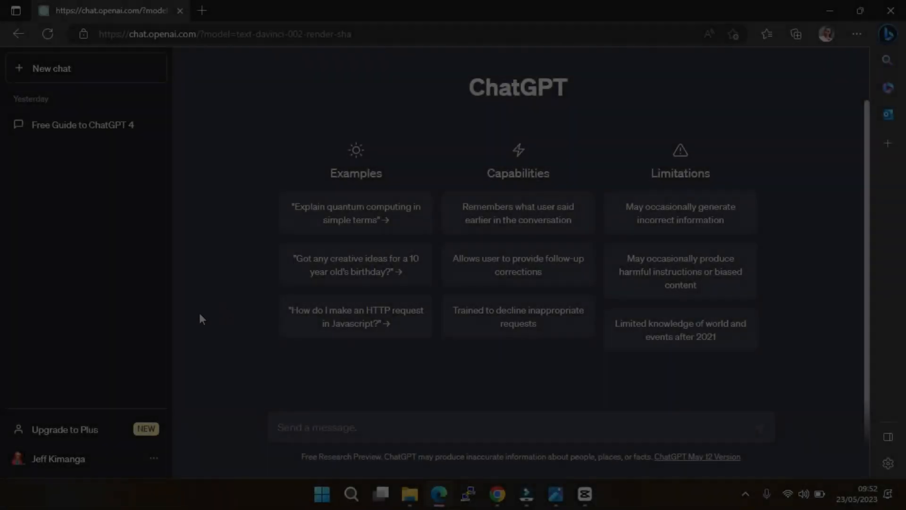
Open 'Upgrade to Plus' to compare the free plan with ChatGPT Plus at $20/month
{"action": "left_click", "coordinate": [63, 429]}
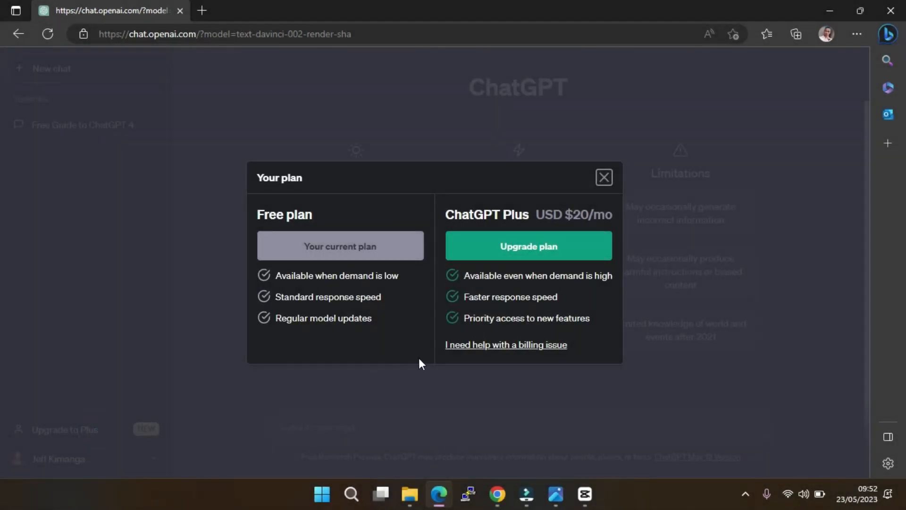
{"action": "mouse_move", "coordinate": [543, 207]}
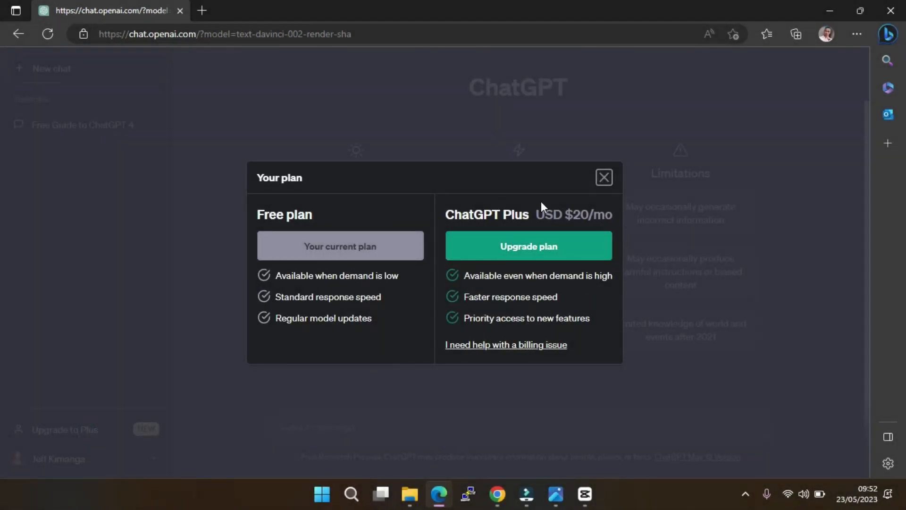
{"action": "mouse_move", "coordinate": [624, 404]}
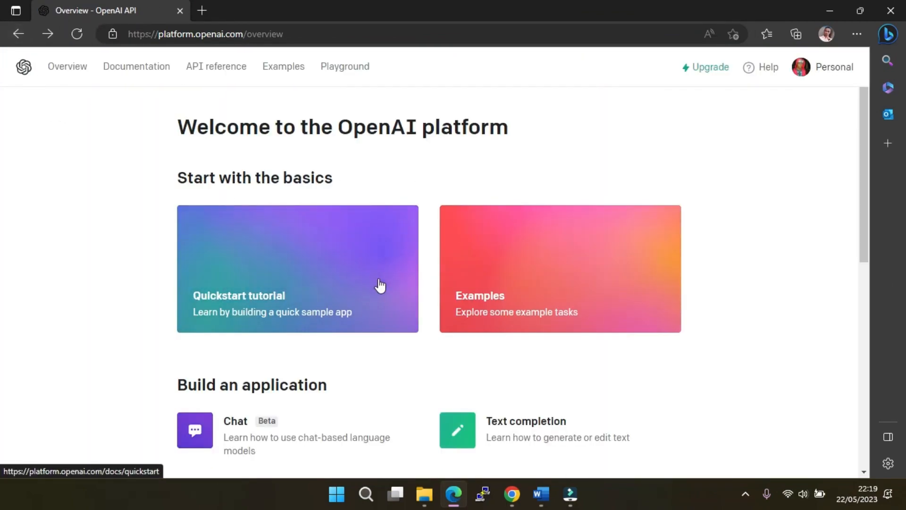
{"action": "mouse_move", "coordinate": [431, 266]}
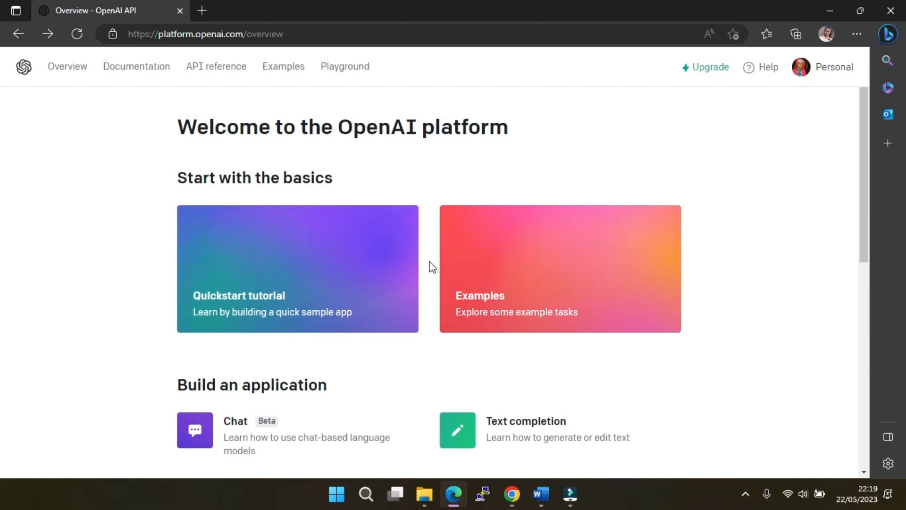
{"action": "scroll", "scroll_direction": "down", "scroll_amount": 3}
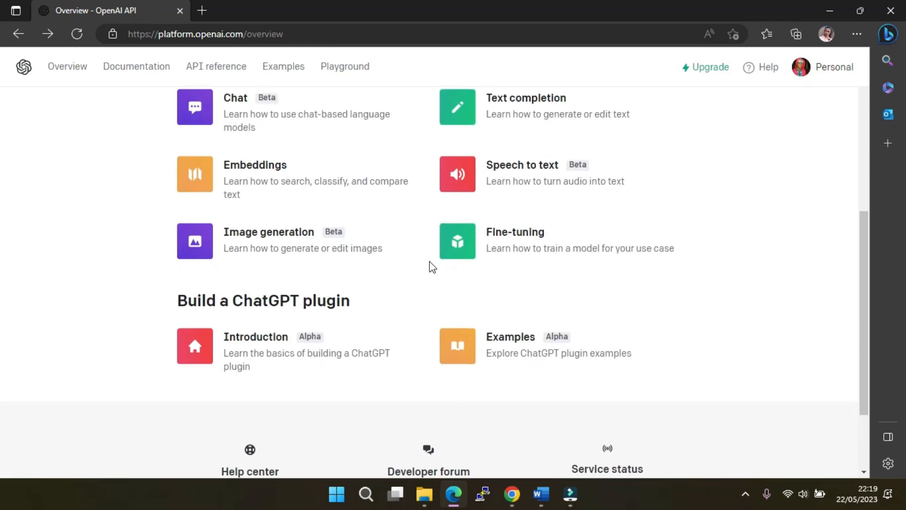
{"action": "scroll", "scroll_direction": "up", "scroll_amount": 3}
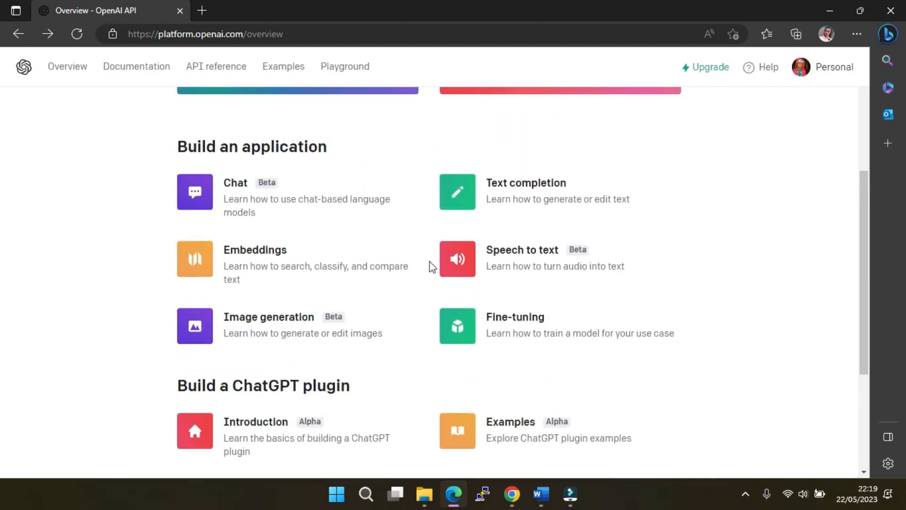
{"action": "scroll", "scroll_direction": "up", "scroll_amount": 3}
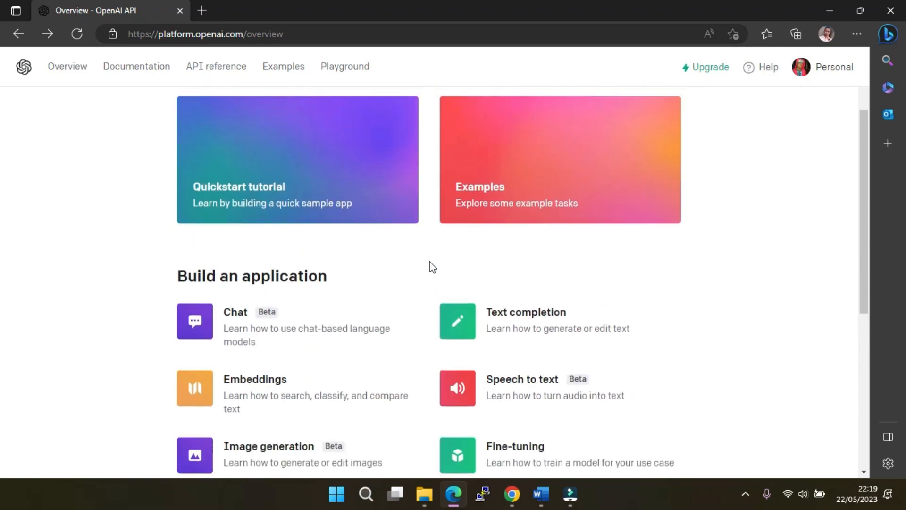
{"action": "scroll", "scroll_direction": "up", "scroll_amount": 3}
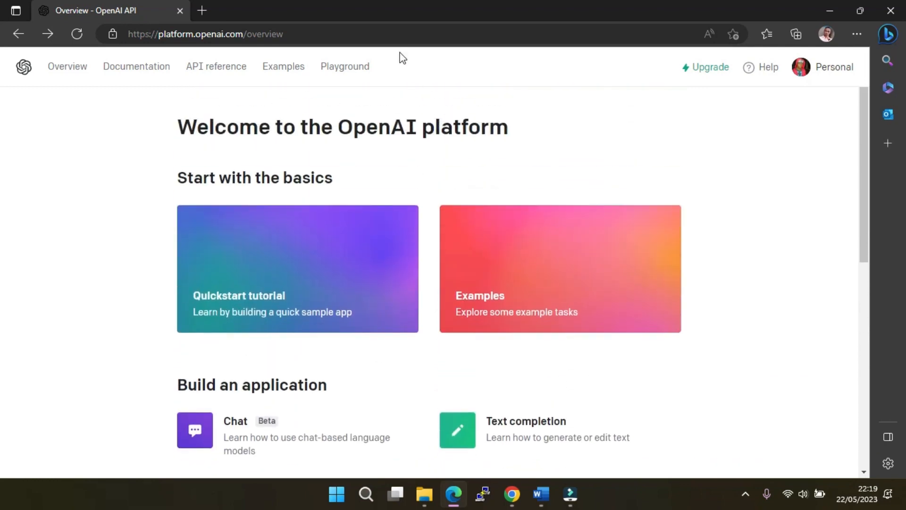
Open the Playground, browse example presets, and try the speech-to-text microphone input
{"action": "left_click", "coordinate": [345, 66]}
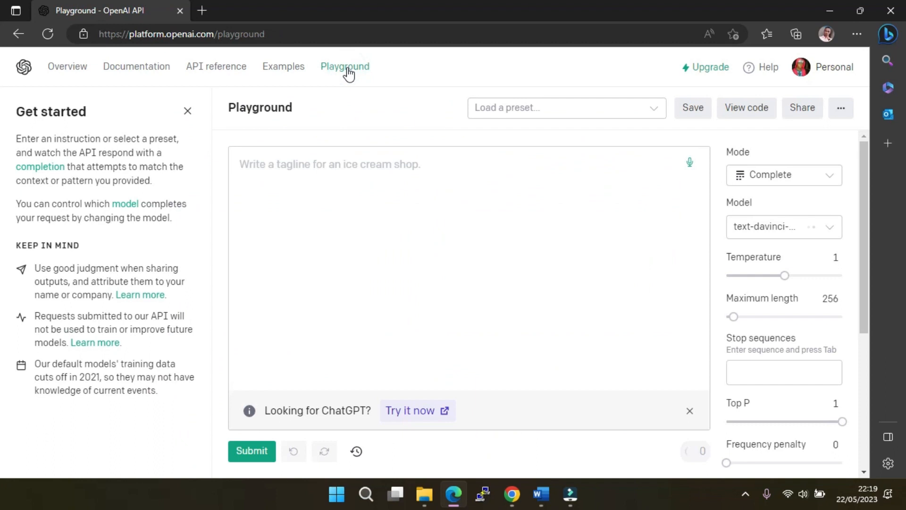
{"action": "left_click", "coordinate": [369, 164]}
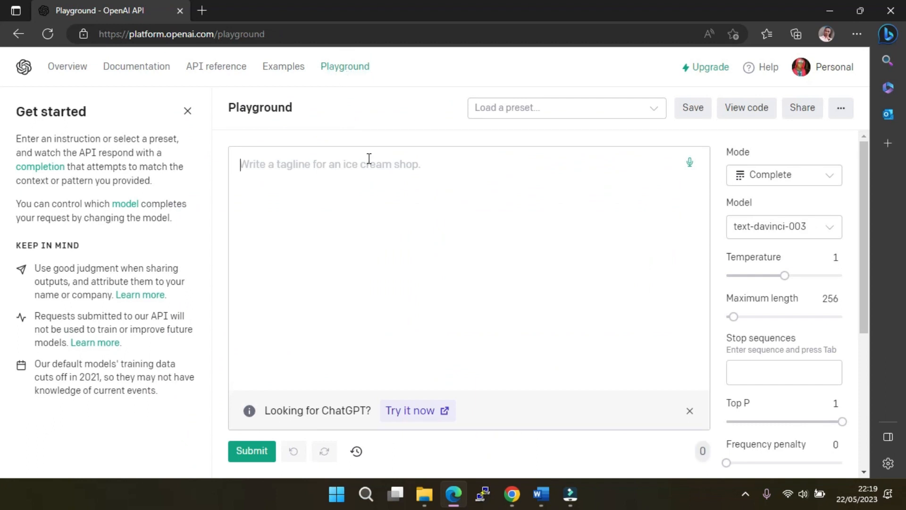
{"action": "left_click", "coordinate": [566, 108]}
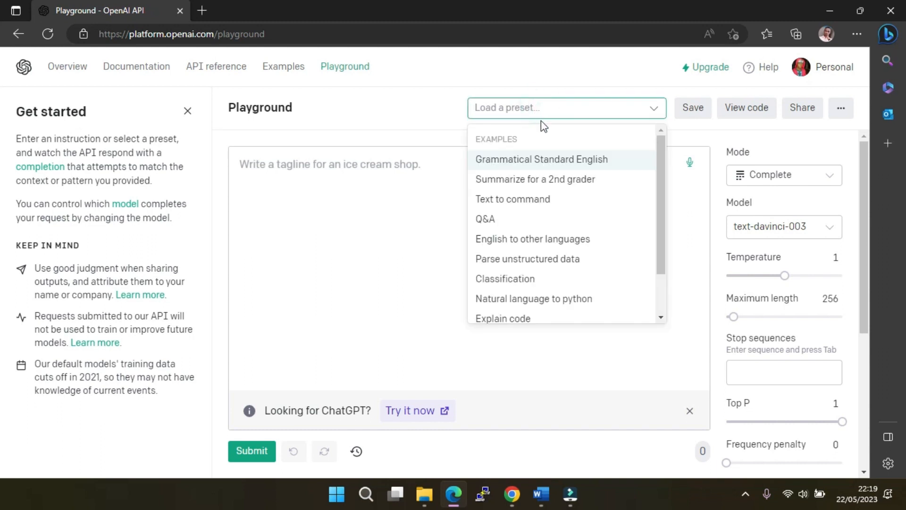
{"action": "scroll", "scroll_direction": "down", "scroll_amount": 3}
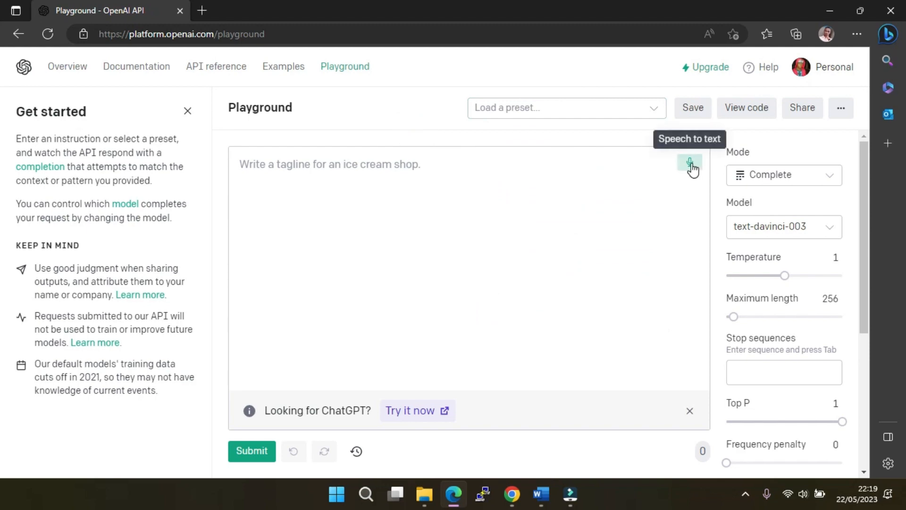
{"action": "left_click", "coordinate": [689, 161]}
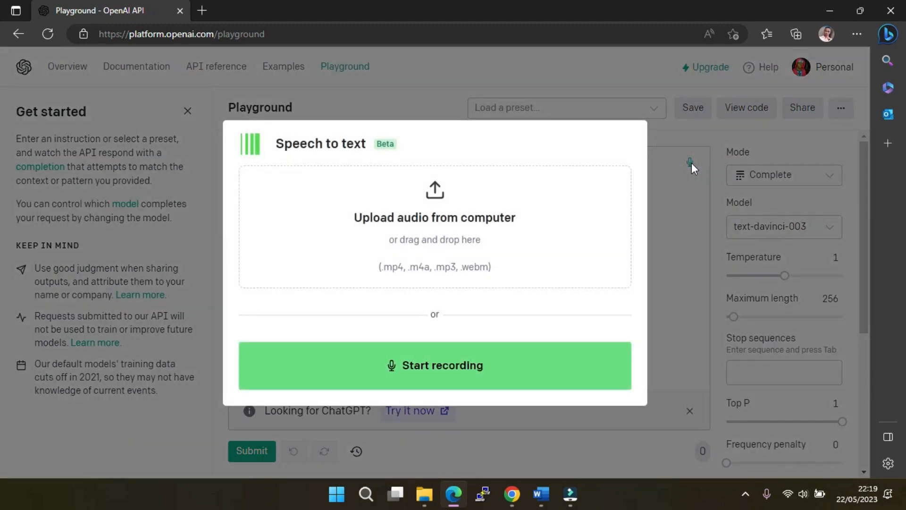
{"action": "mouse_move", "coordinate": [433, 370]}
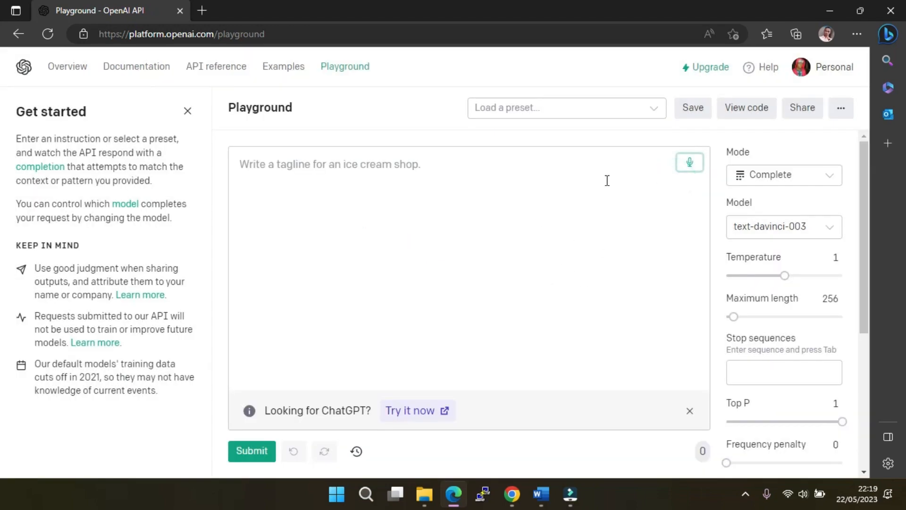
{"action": "mouse_move", "coordinate": [252, 451]}
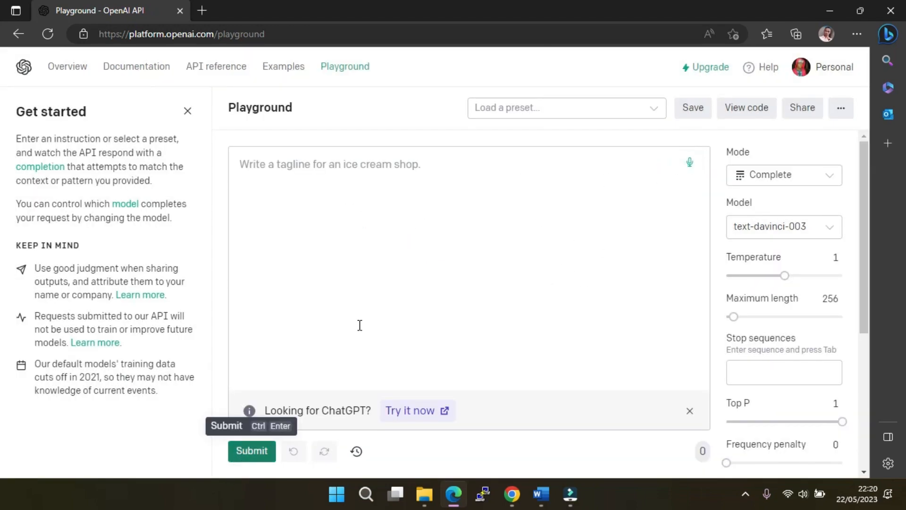
{"action": "left_click", "coordinate": [566, 108]}
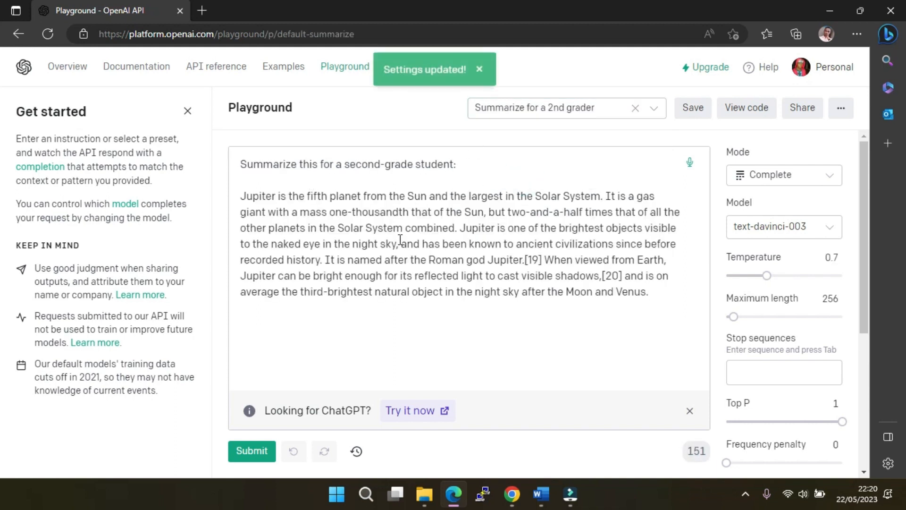
Submit the Jupiter 'Summarize for a 2nd grader' prompt and dismiss the usage limit error
{"action": "left_click", "coordinate": [252, 451]}
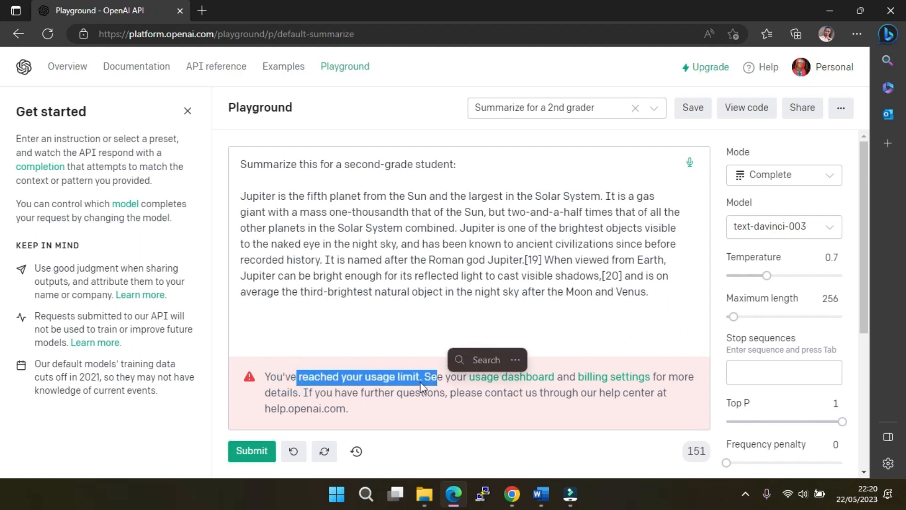
{"action": "left_click", "coordinate": [404, 383]}
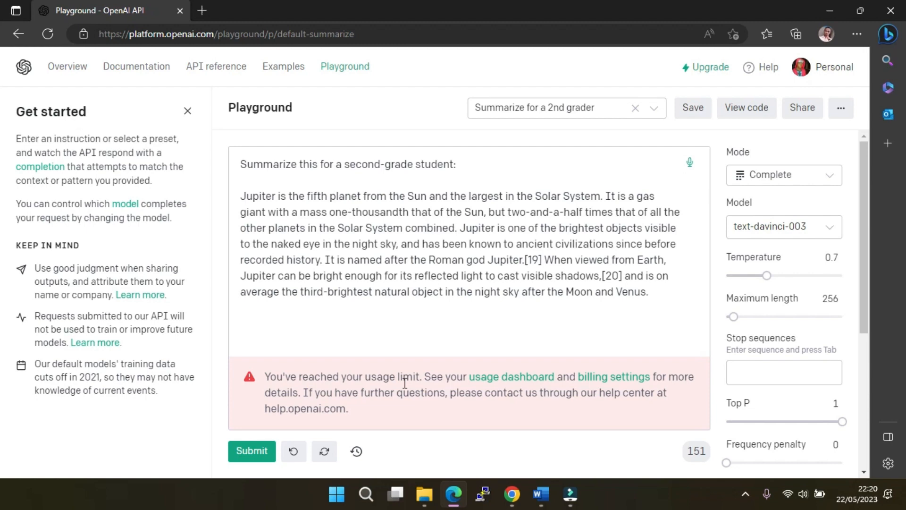
{"action": "mouse_move", "coordinate": [427, 344]}
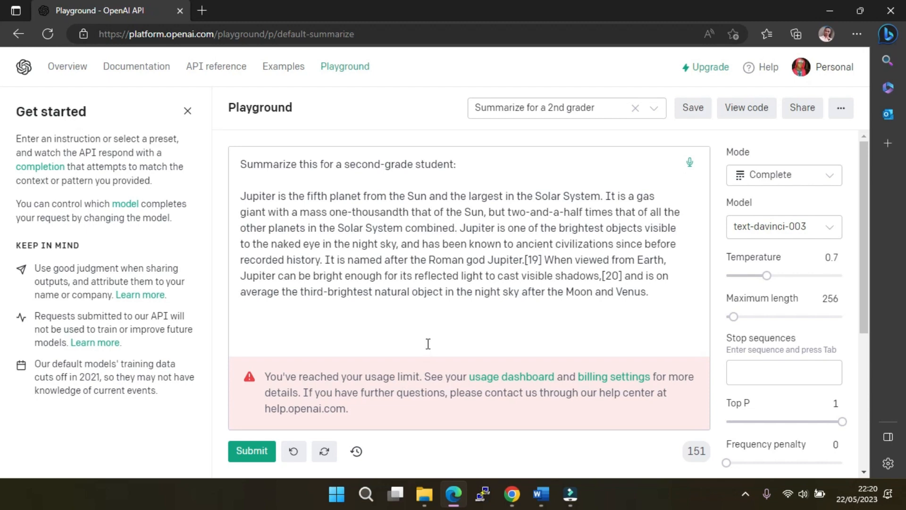
{"action": "mouse_move", "coordinate": [386, 150]}
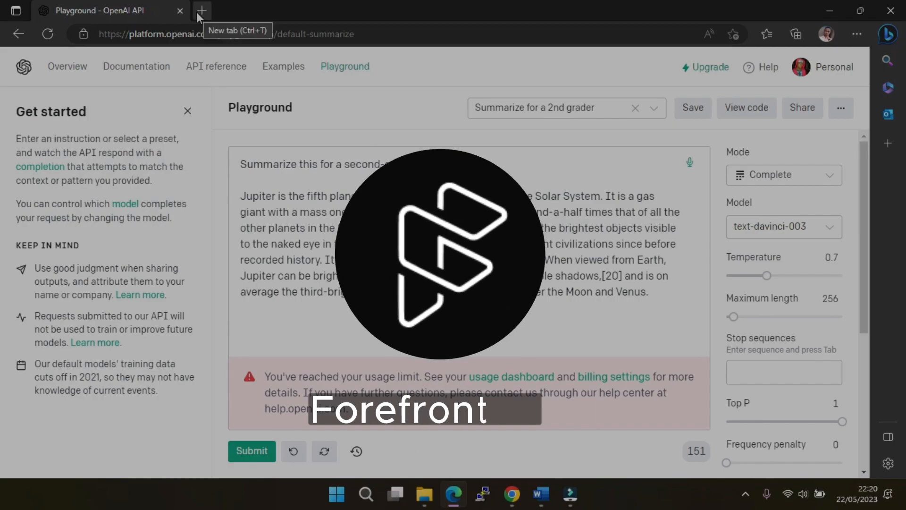
Search Bing for 'forefront ai' and open the Forefront website from the results
{"action": "type", "text": "forefront ai"}
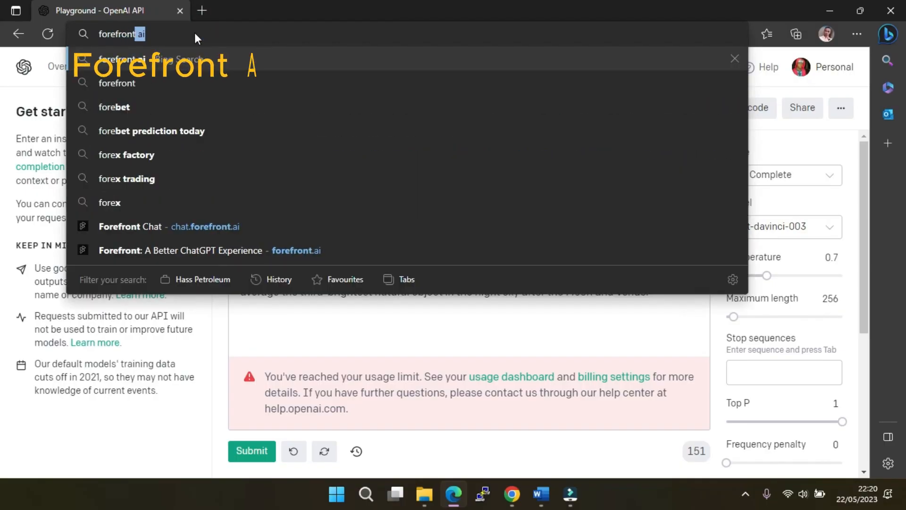
{"action": "key", "text": "Return"}
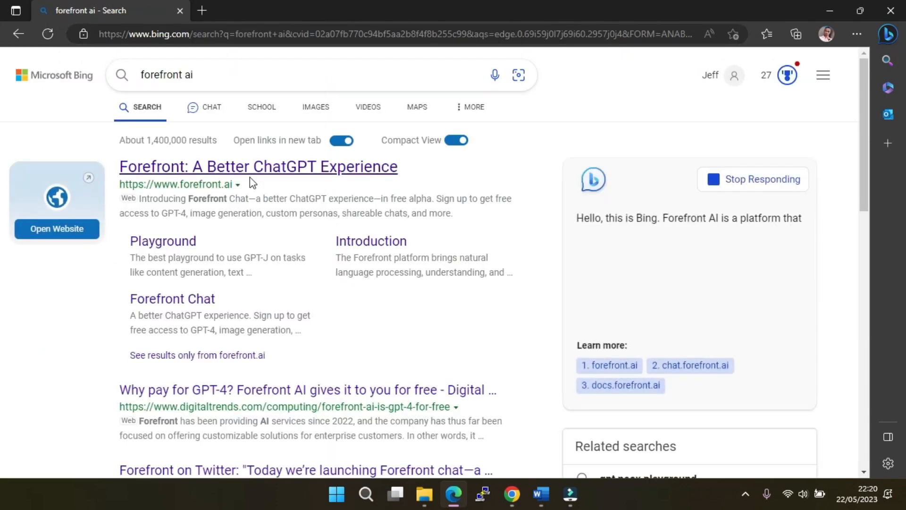
{"action": "left_click", "coordinate": [257, 166]}
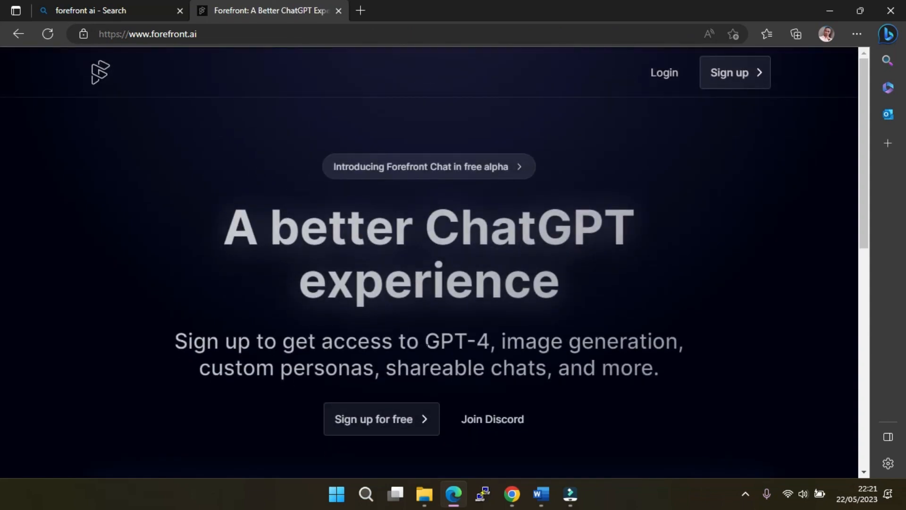
{"action": "mouse_move", "coordinate": [663, 84]}
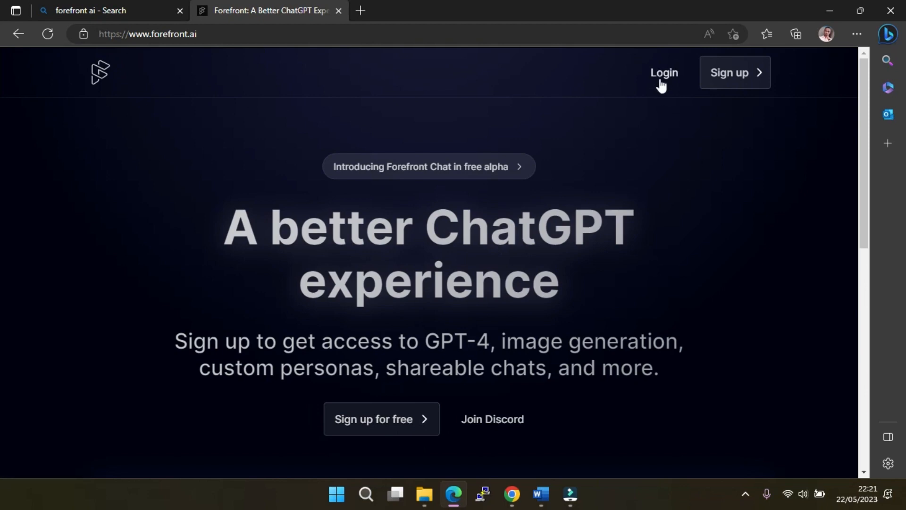
Log in from the forefront.ai homepage to reach a new GPT-3.5 chat
{"action": "left_click", "coordinate": [664, 72]}
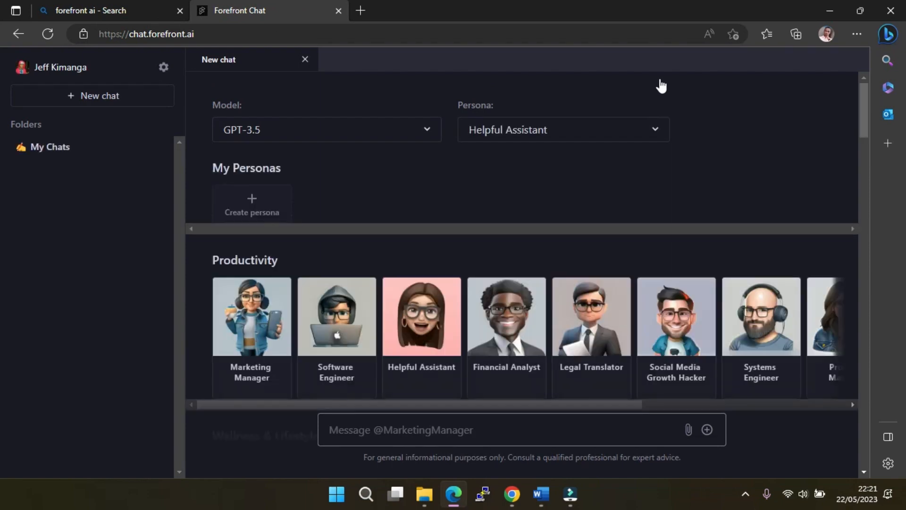
{"action": "mouse_move", "coordinate": [317, 137]}
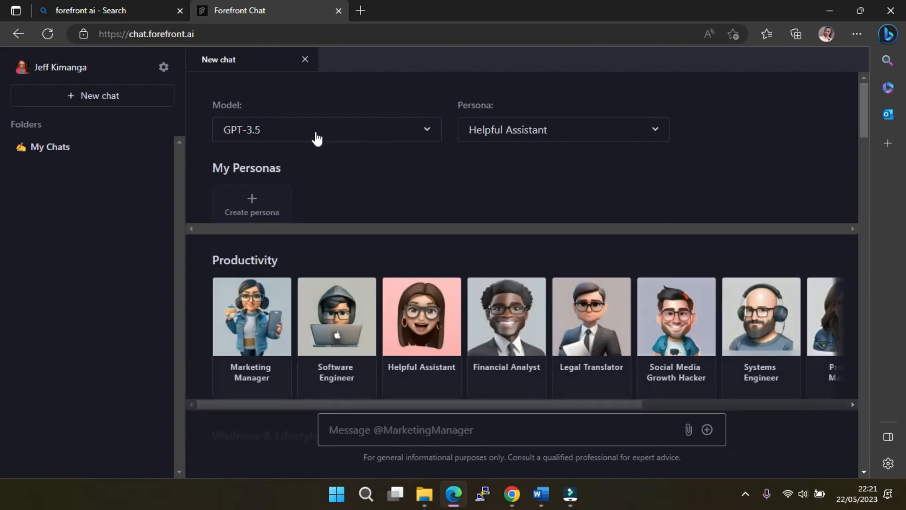
Switch the new chat's model from GPT-3.5 to GPT-4 via the Model dropdown
{"action": "left_click", "coordinate": [326, 130]}
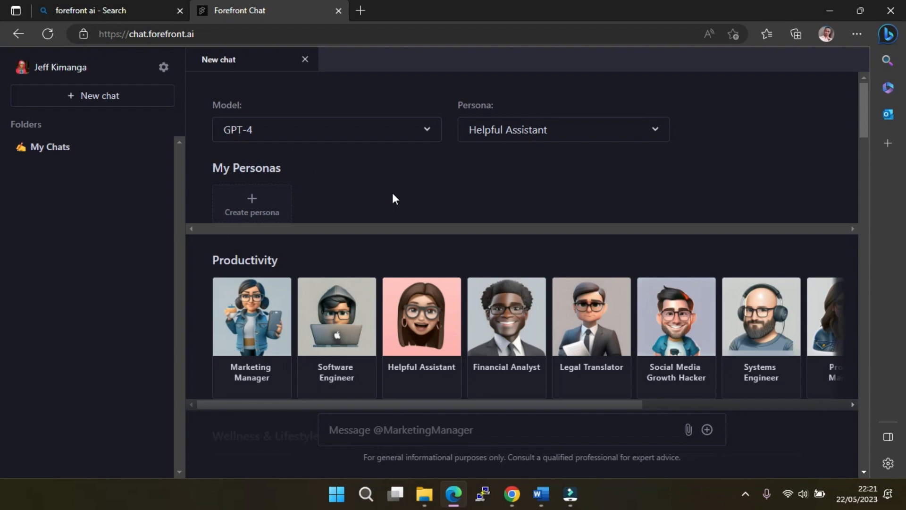
{"action": "mouse_move", "coordinate": [403, 198]}
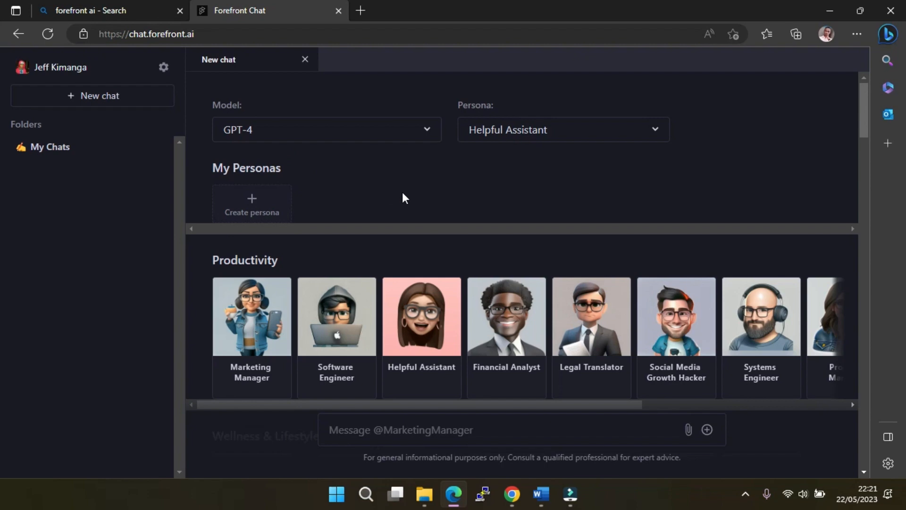
{"action": "scroll", "scroll_direction": "down", "scroll_amount": 3}
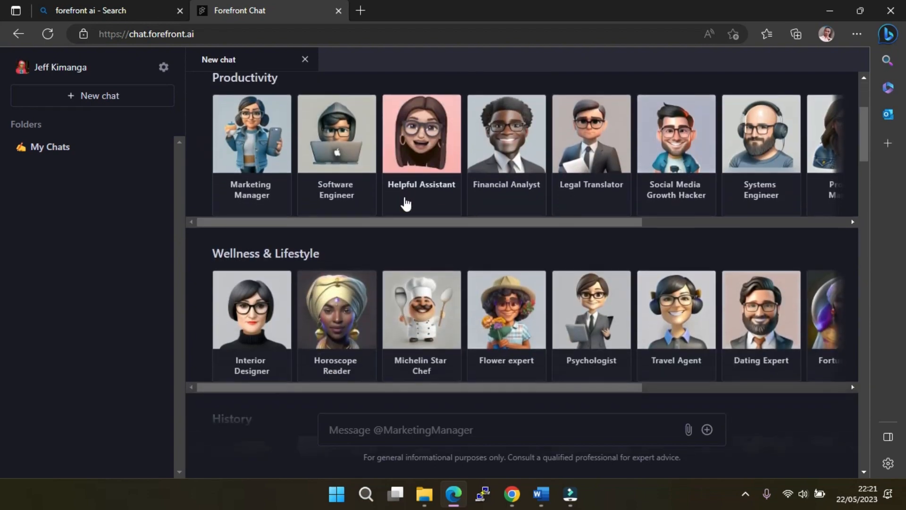
{"action": "scroll", "scroll_direction": "down", "scroll_amount": 3}
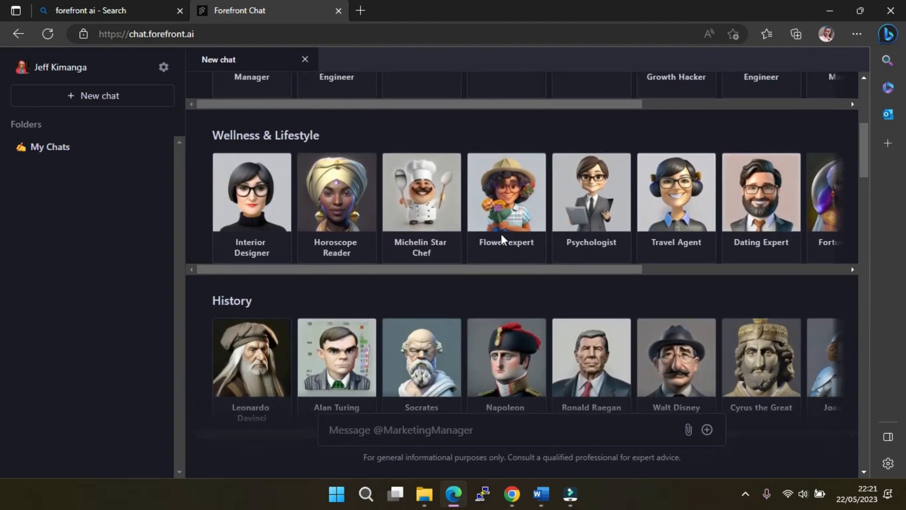
{"action": "scroll", "scroll_direction": "down", "scroll_amount": 3}
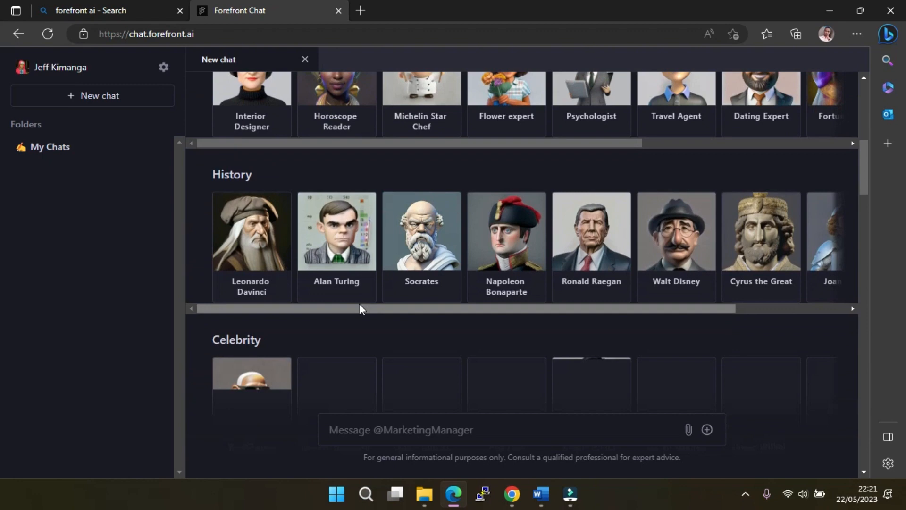
{"action": "scroll", "scroll_direction": "down", "scroll_amount": 3}
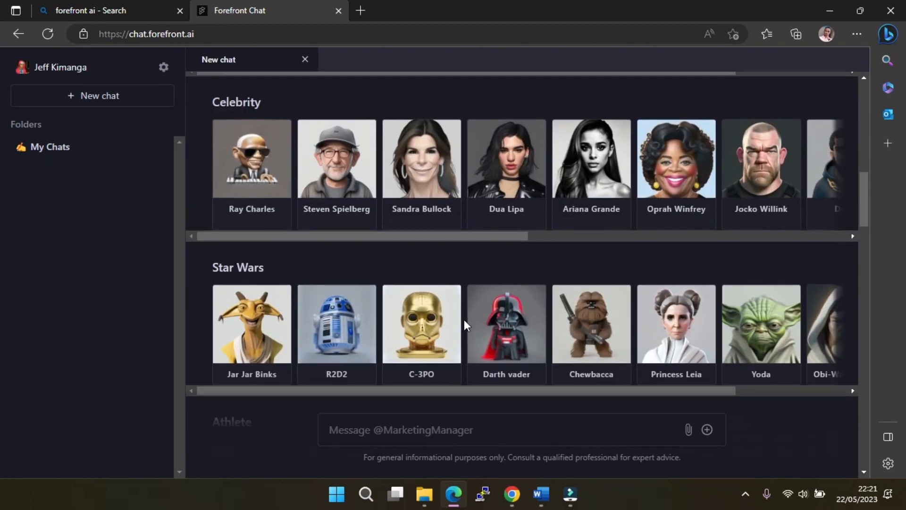
{"action": "scroll", "scroll_direction": "down", "scroll_amount": 3}
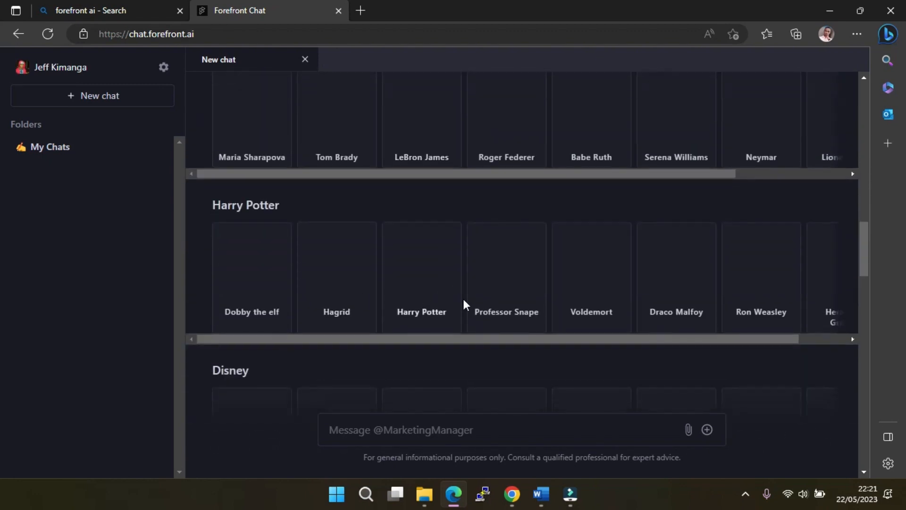
{"action": "scroll", "scroll_direction": "down", "scroll_amount": 3}
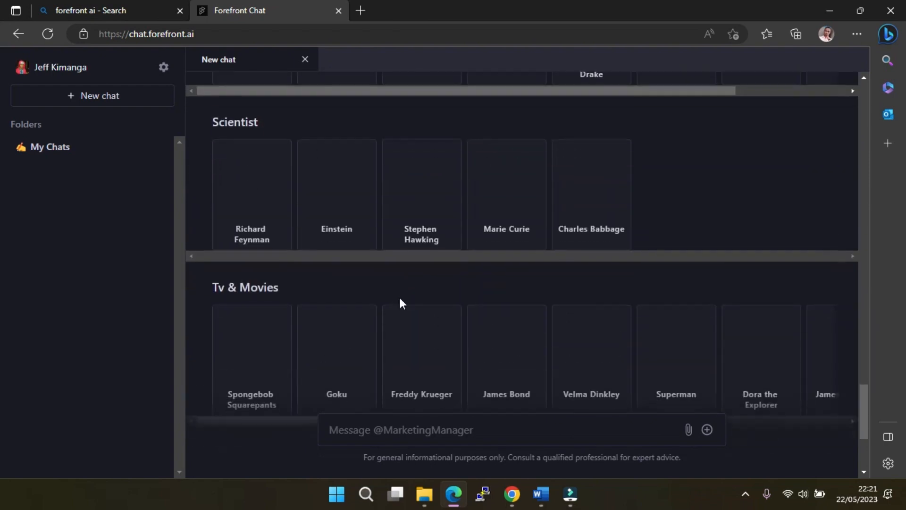
{"action": "scroll", "scroll_direction": "down", "scroll_amount": 3}
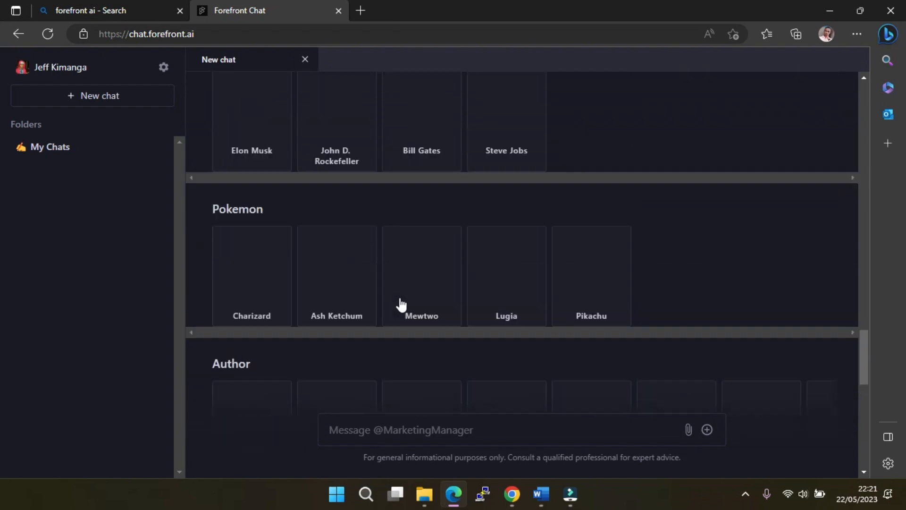
{"action": "scroll", "scroll_direction": "up", "scroll_amount": 3}
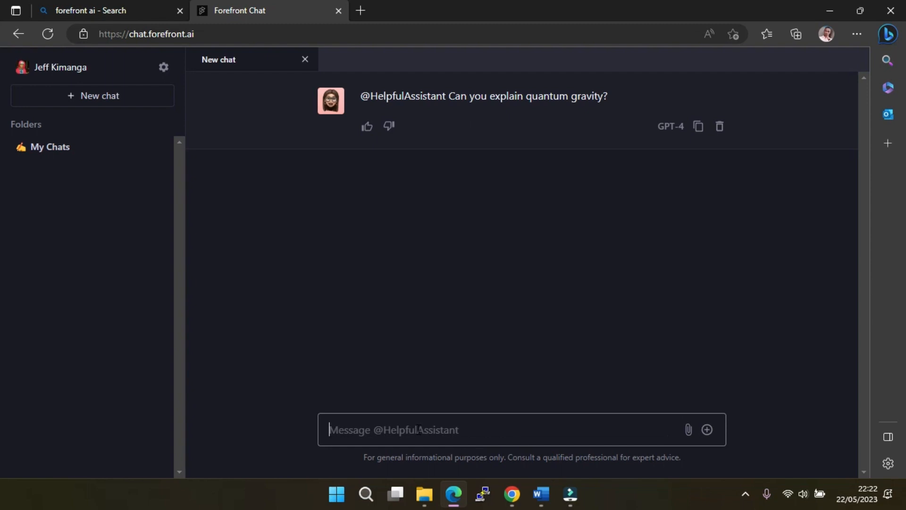
Ask GPT-4 'Which is the largest planet?', correcting a typo while typing
{"action": "type", "text": "Which is"}
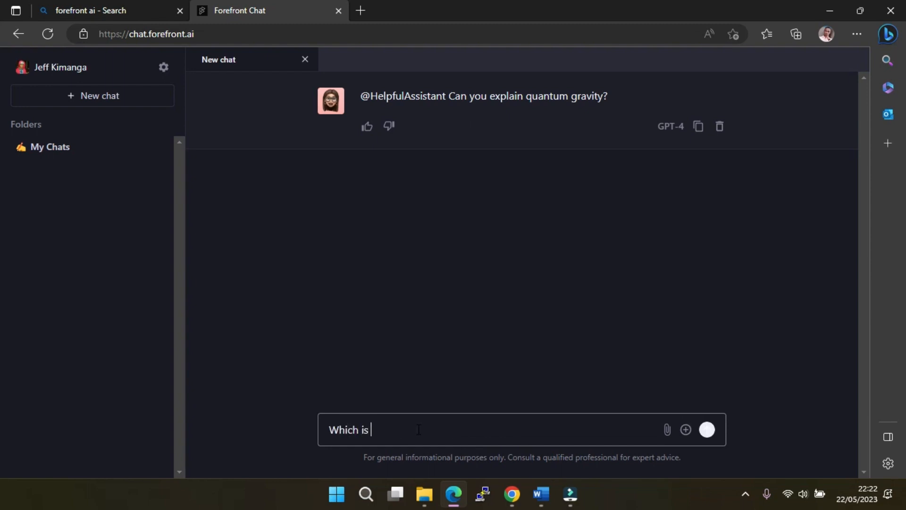
{"action": "type", "text": "the larg"}
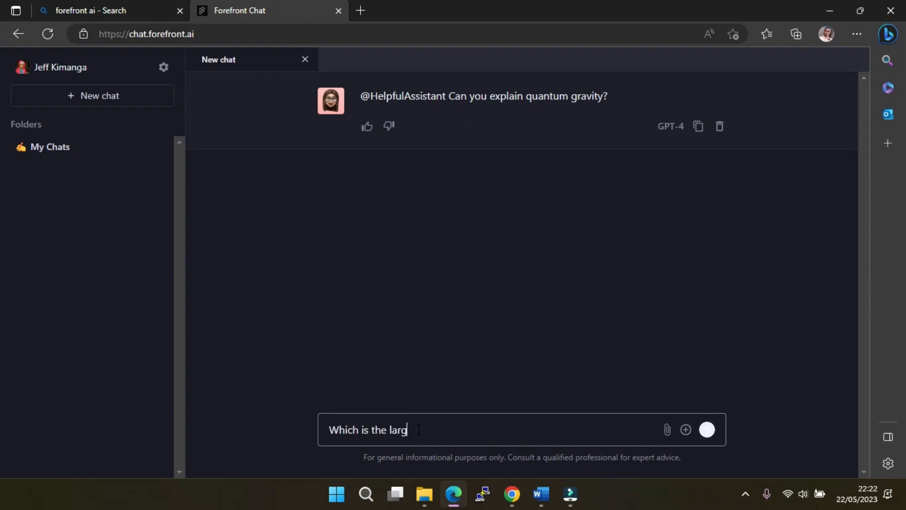
{"action": "type", "text": "est plan"}
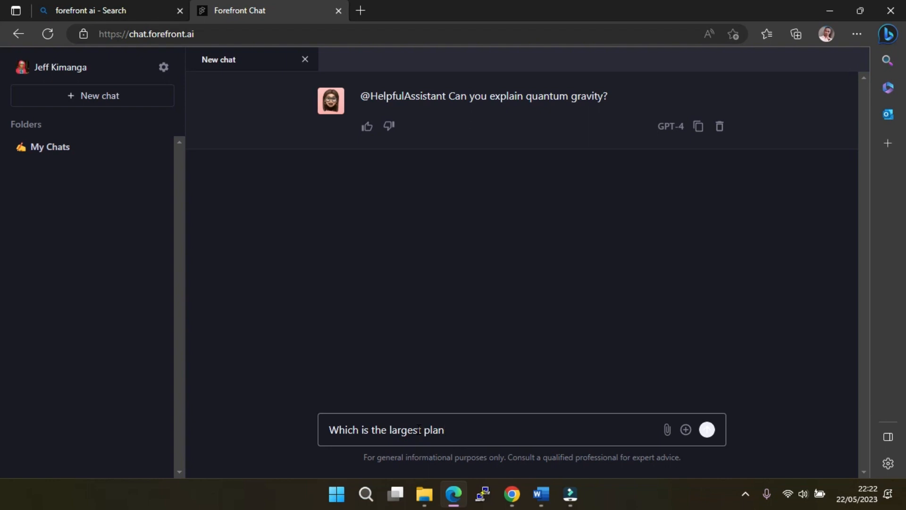
{"action": "key", "text": "Backspace"}
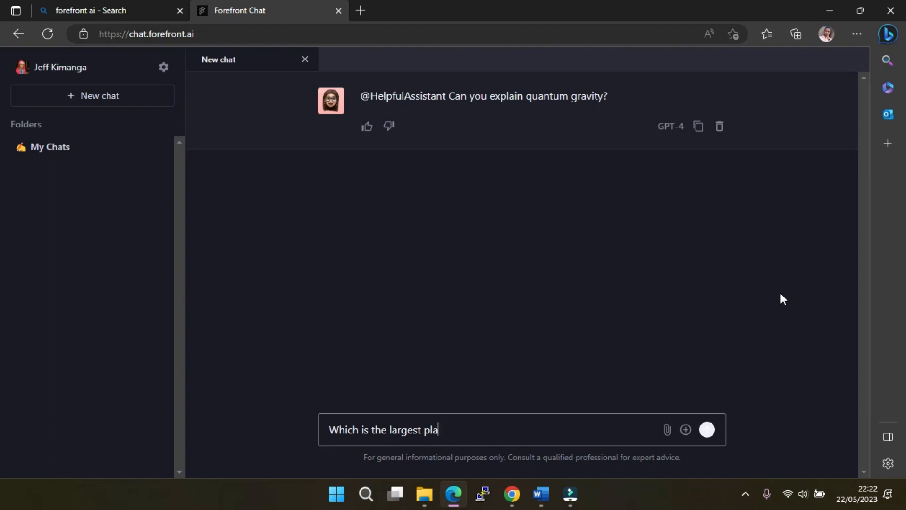
{"action": "type", "text": "net?"}
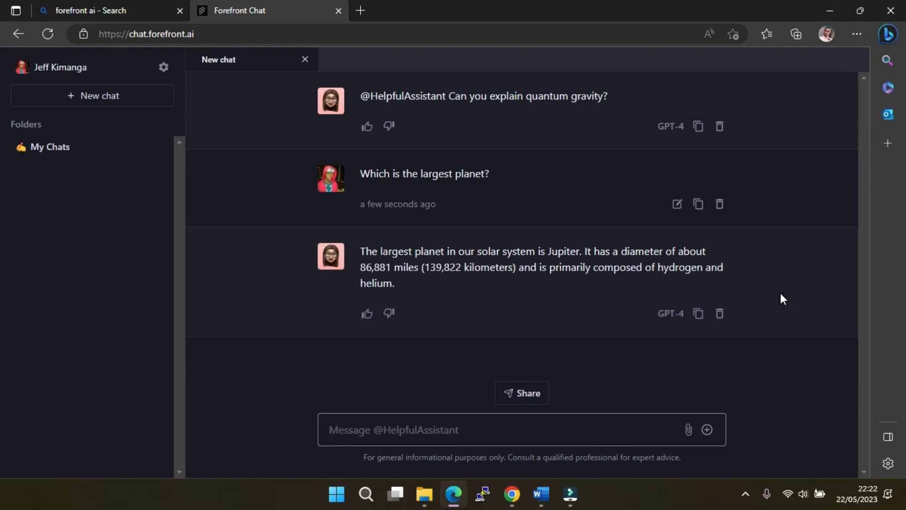
{"action": "mouse_move", "coordinate": [625, 131]}
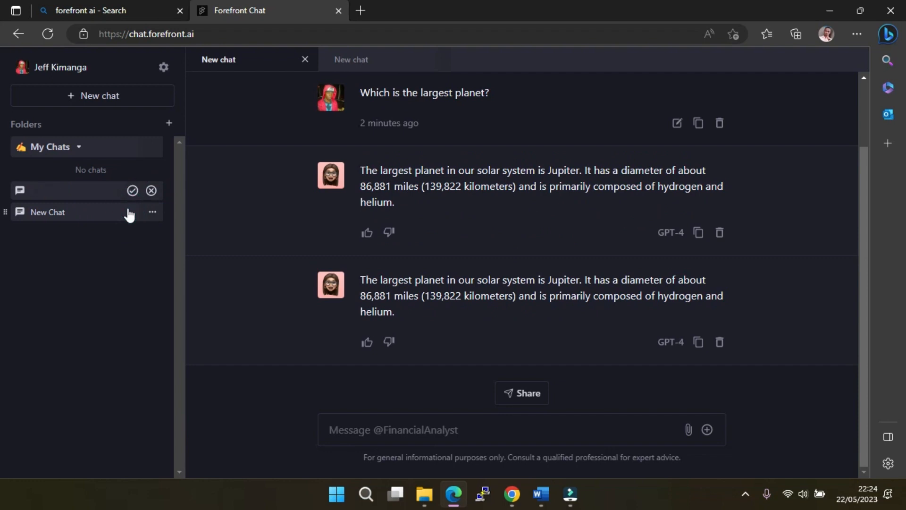
Rename saved chats under My Chats to AI and Financial Assistant
{"action": "left_click", "coordinate": [351, 59]}
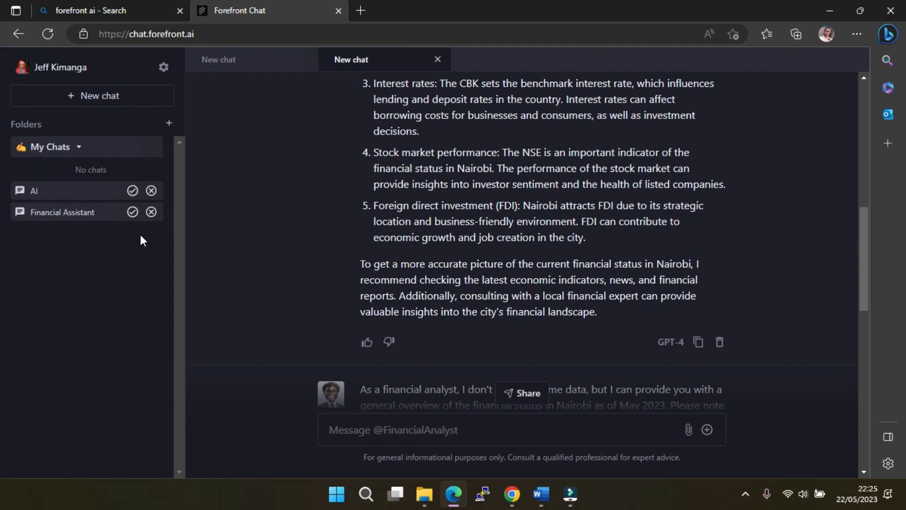
{"action": "left_click", "coordinate": [144, 34]}
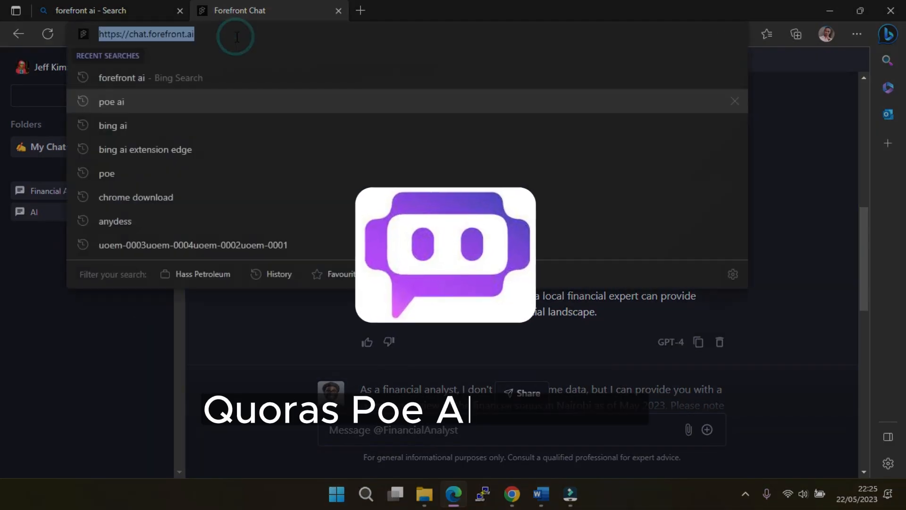
Enter 'poe' in the address bar and go to the Poe chat site
{"action": "type", "text": "poe"}
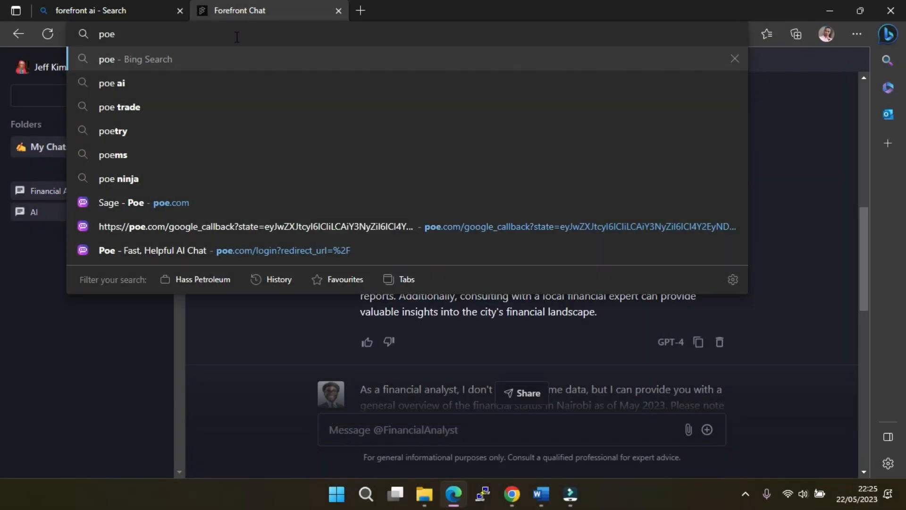
{"action": "left_click", "coordinate": [111, 83]}
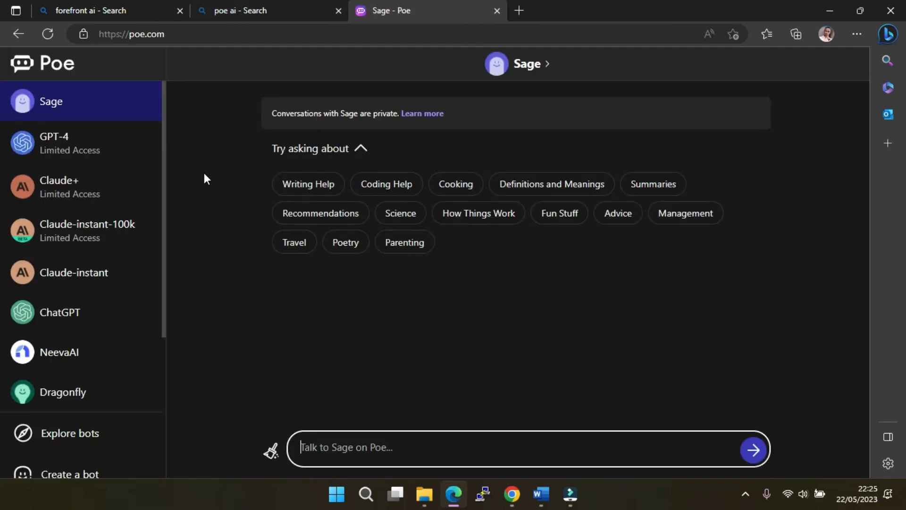
{"action": "mouse_move", "coordinate": [68, 374]}
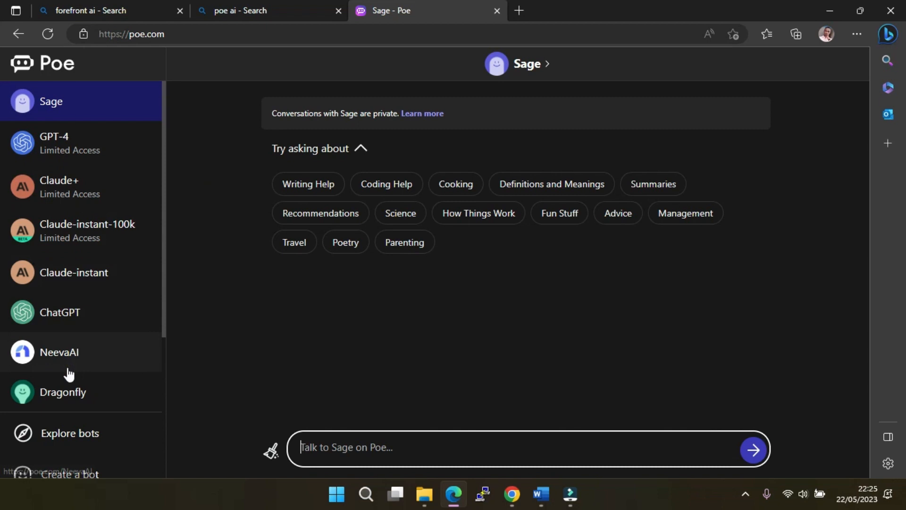
{"action": "mouse_move", "coordinate": [78, 322]}
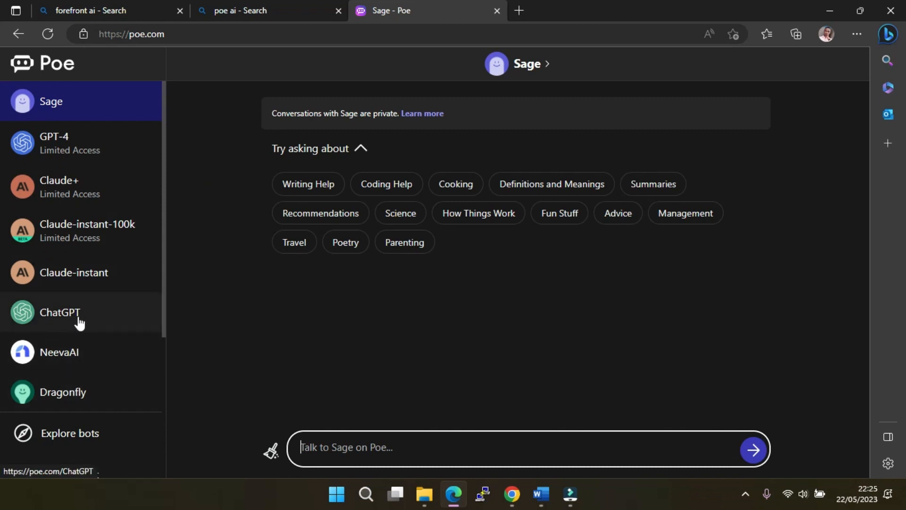
View the ChatGPT bot on Poe, then open the GPT-4 (Limited Access) bot
{"action": "left_click", "coordinate": [59, 312]}
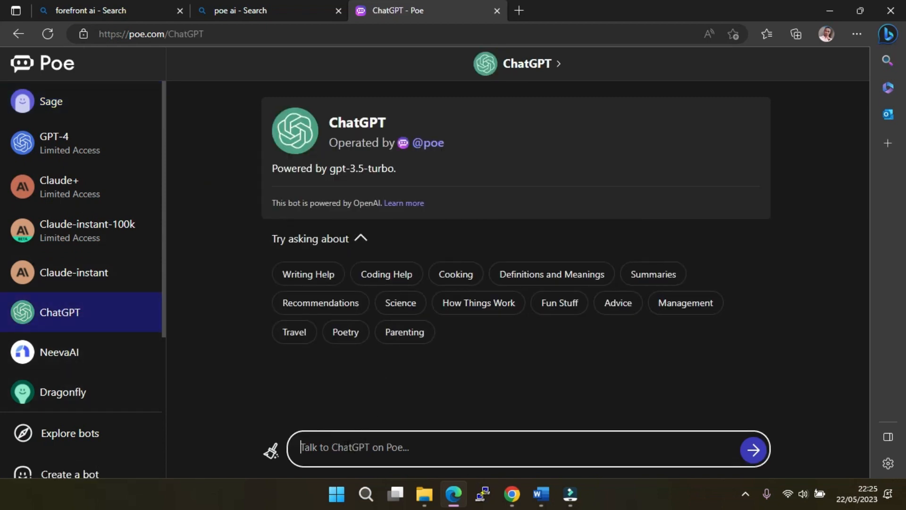
{"action": "mouse_move", "coordinate": [91, 157]}
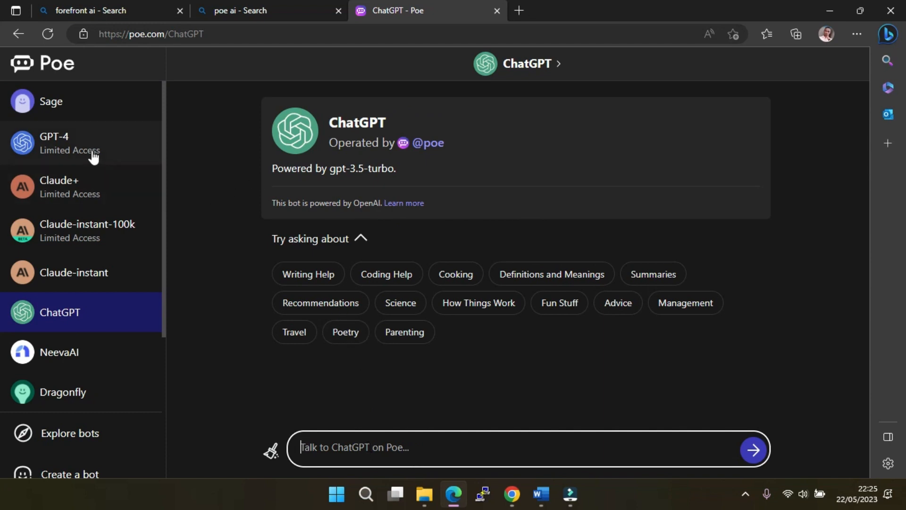
{"action": "left_click", "coordinate": [81, 143]}
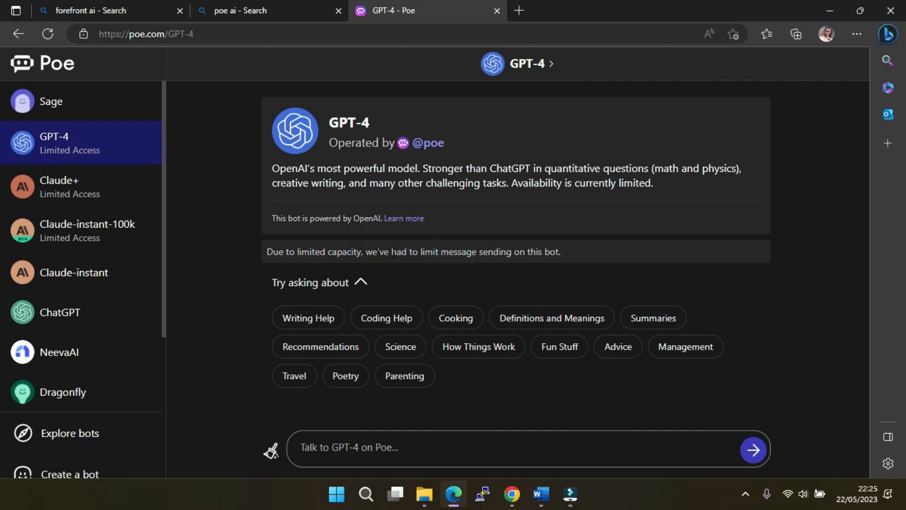
{"action": "mouse_move", "coordinate": [413, 281]}
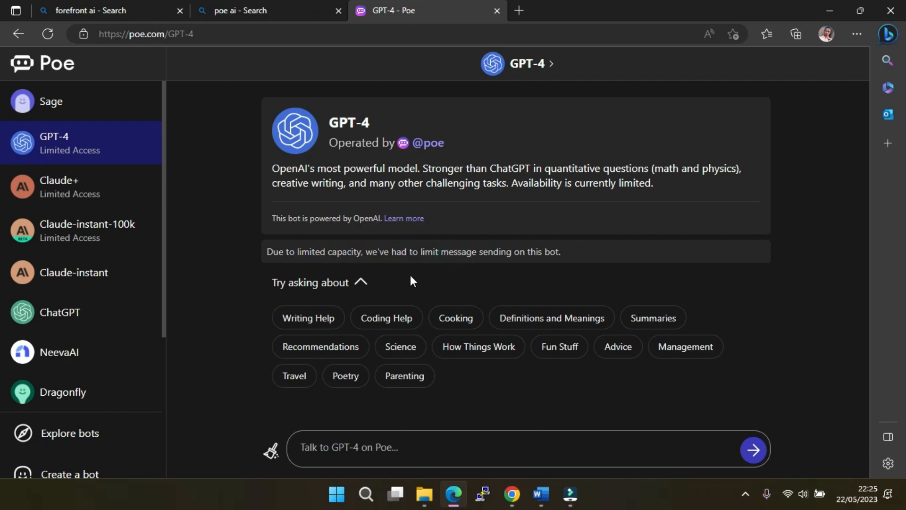
{"action": "mouse_move", "coordinate": [594, 260]}
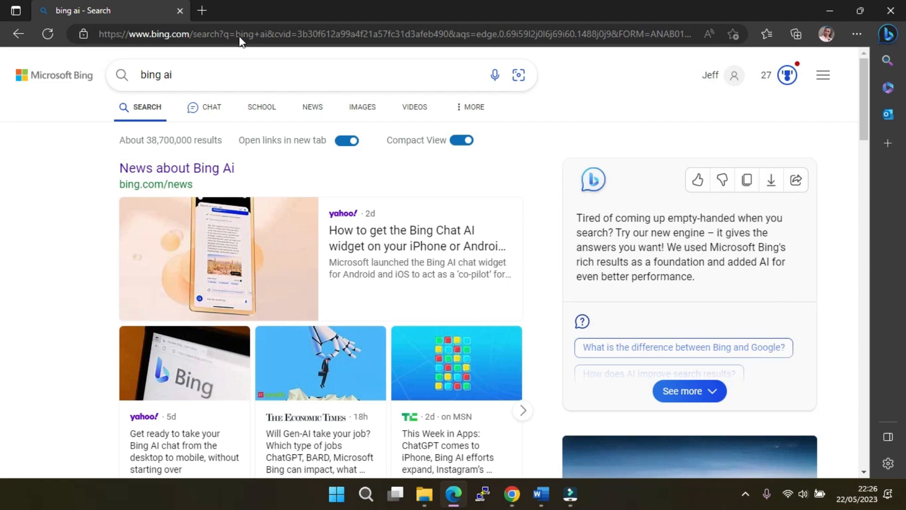
Scroll down the Bing results for 'bing ai' beside the AI answer card
{"action": "scroll", "scroll_direction": "down", "scroll_amount": 3}
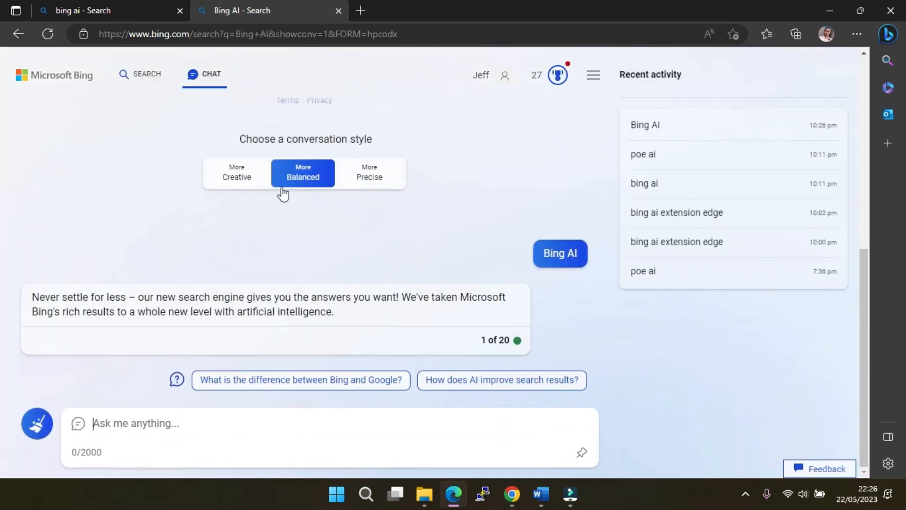
Choose the More Precise style, focus the 'Ask me anything' box, and open Edge's Bing sidebar
{"action": "left_click", "coordinate": [369, 347]}
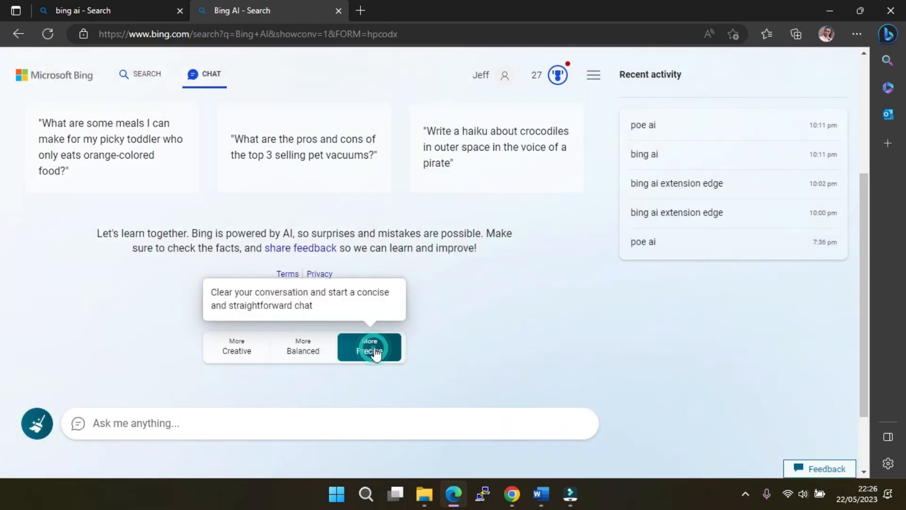
{"action": "left_click", "coordinate": [368, 348]}
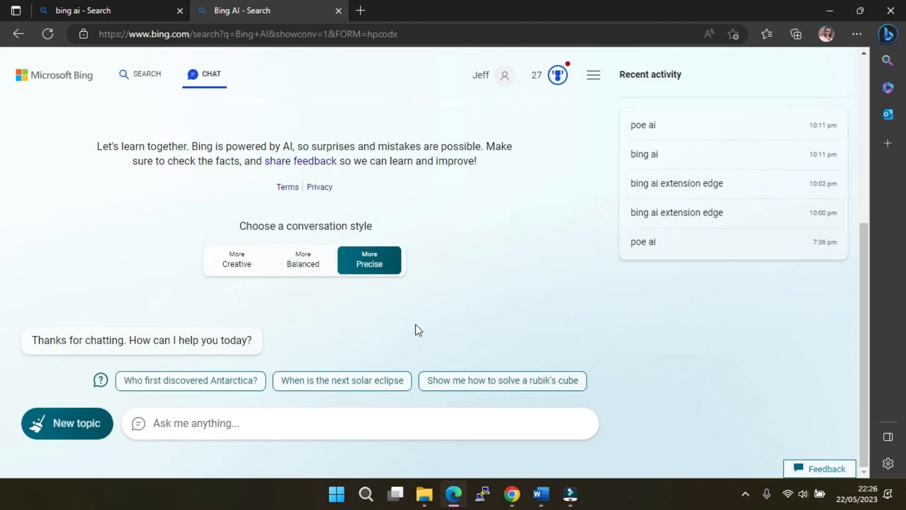
{"action": "left_click", "coordinate": [356, 422]}
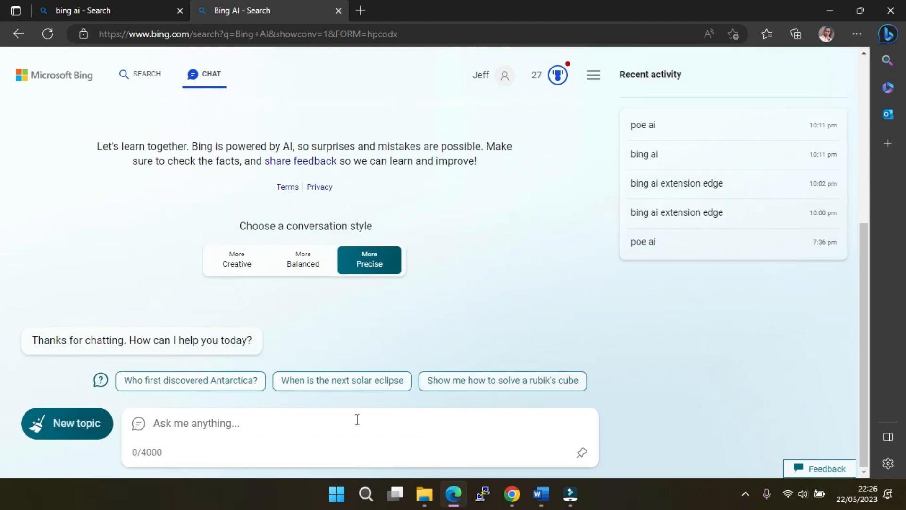
{"action": "left_click", "coordinate": [887, 34]}
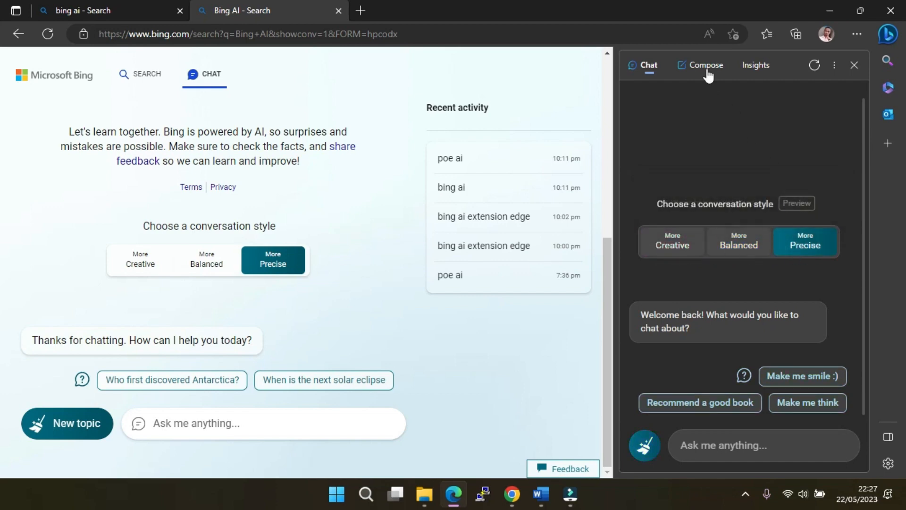
Compose a short draft for 'write about bing AI in brief', then return to sidebar Chat
{"action": "left_click", "coordinate": [703, 65]}
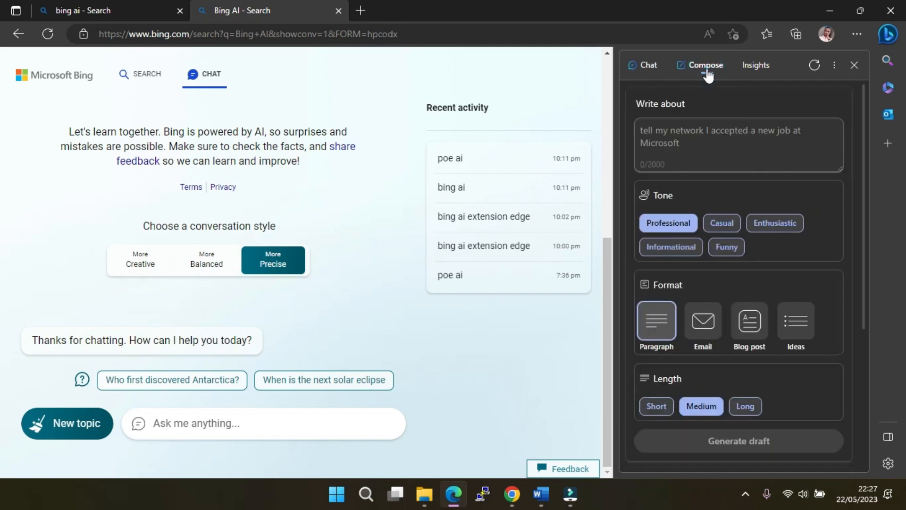
{"action": "left_click", "coordinate": [711, 141]}
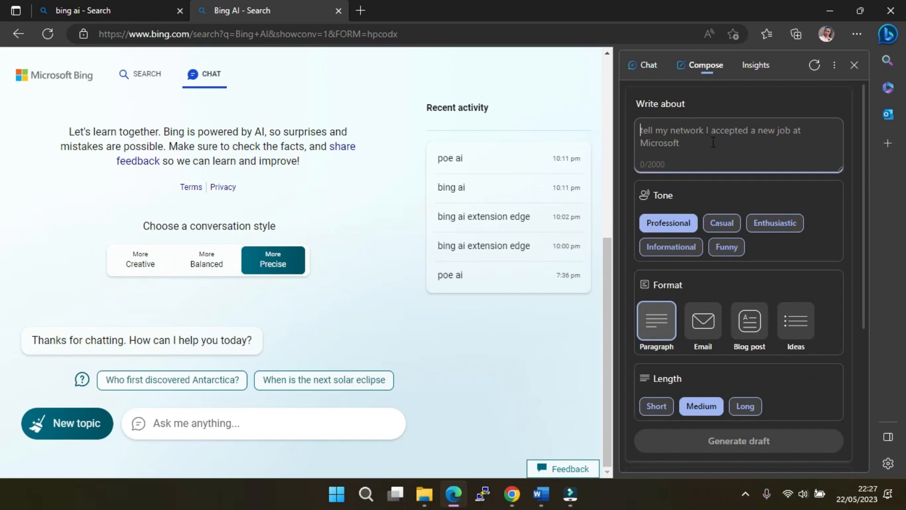
{"action": "type", "text": "write about bin"}
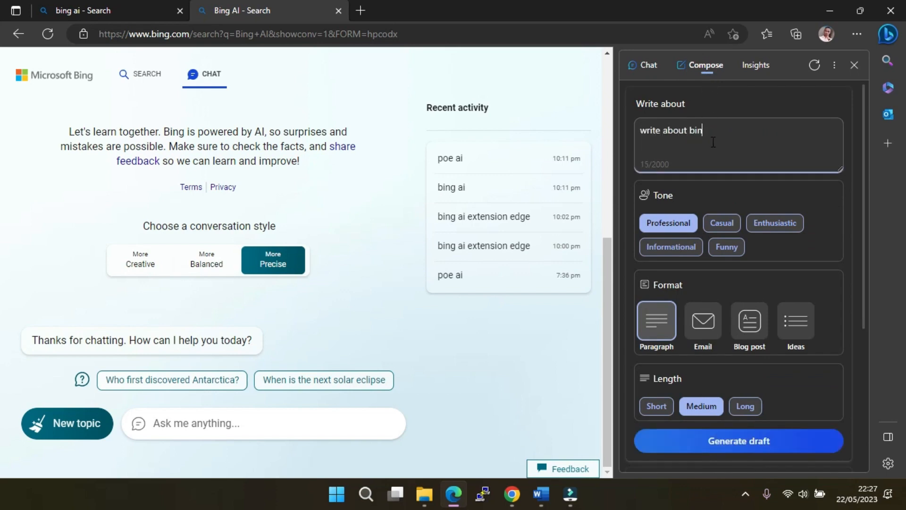
{"action": "type", "text": "g AI in brief"}
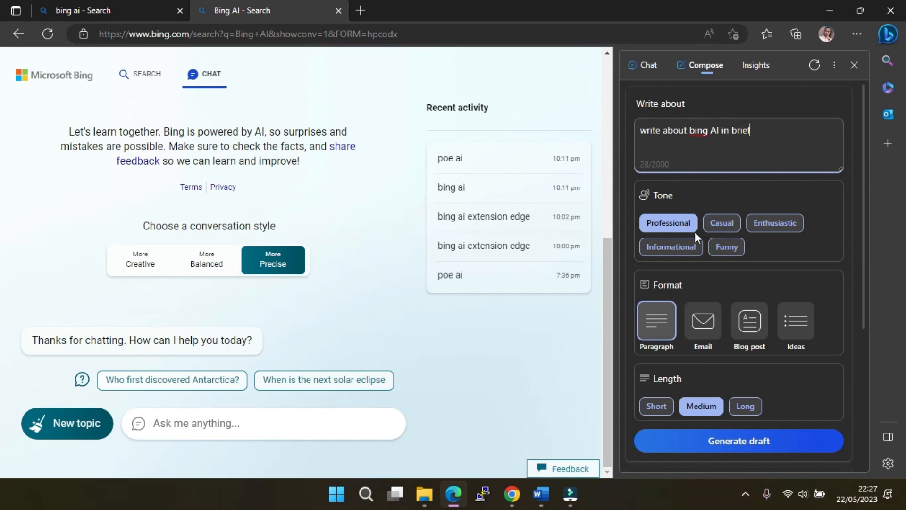
{"action": "left_click", "coordinate": [738, 440]}
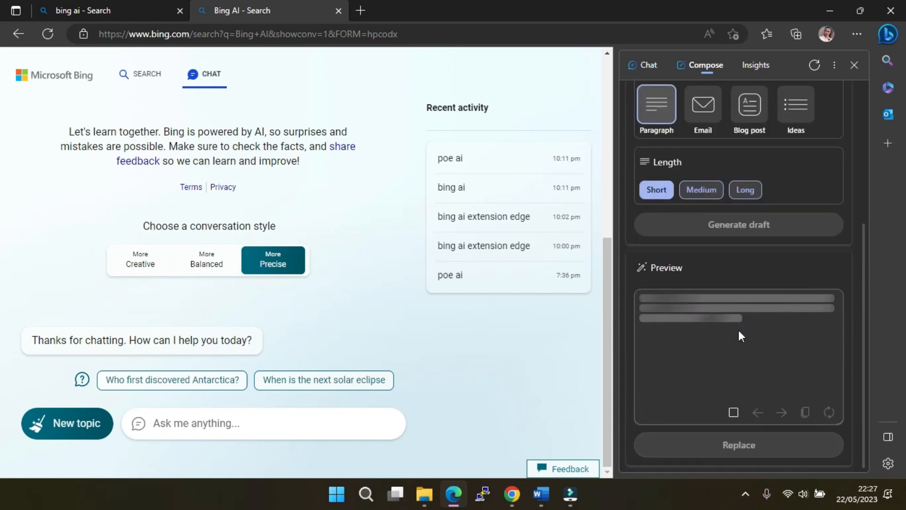
{"action": "left_click", "coordinate": [738, 225]}
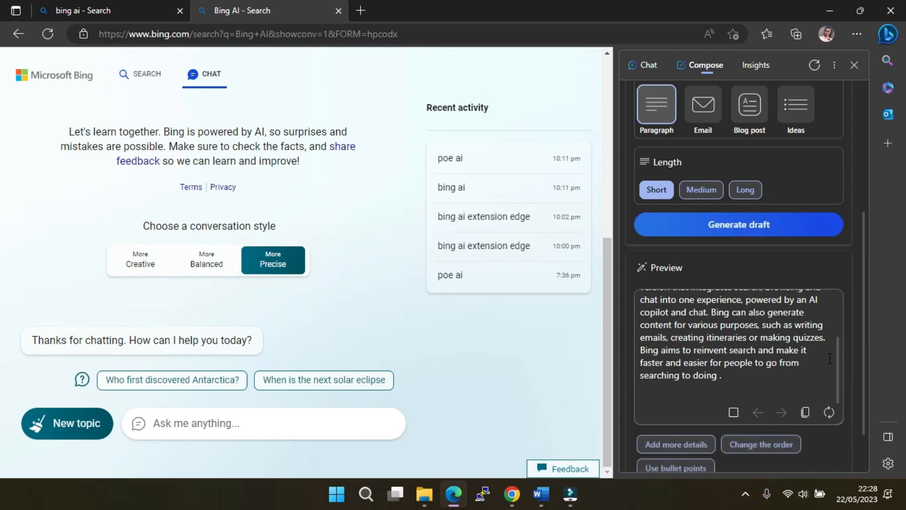
{"action": "scroll", "scroll_direction": "down", "scroll_amount": 3}
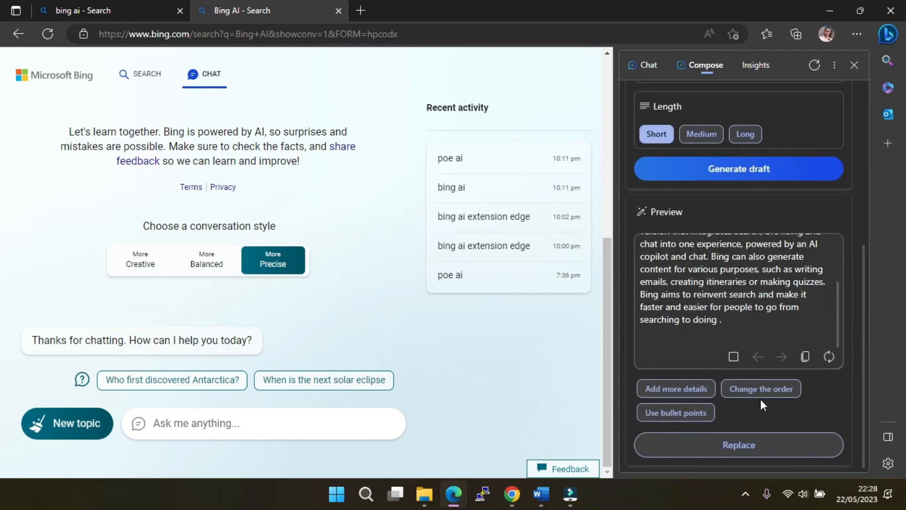
{"action": "scroll", "scroll_direction": "up", "scroll_amount": 3}
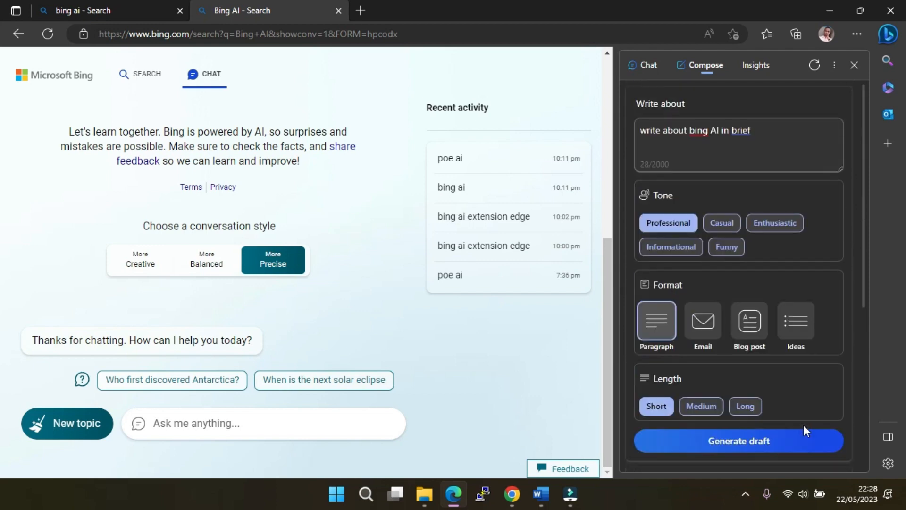
{"action": "left_click", "coordinate": [648, 65]}
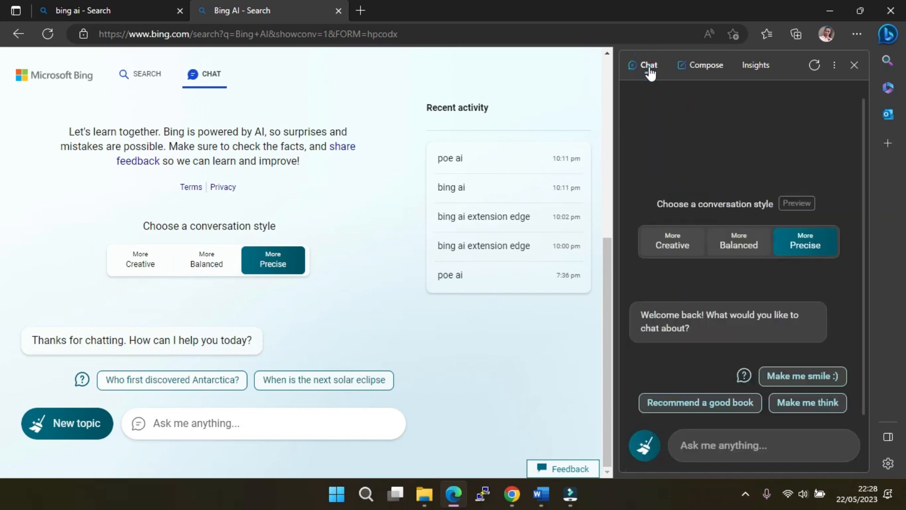